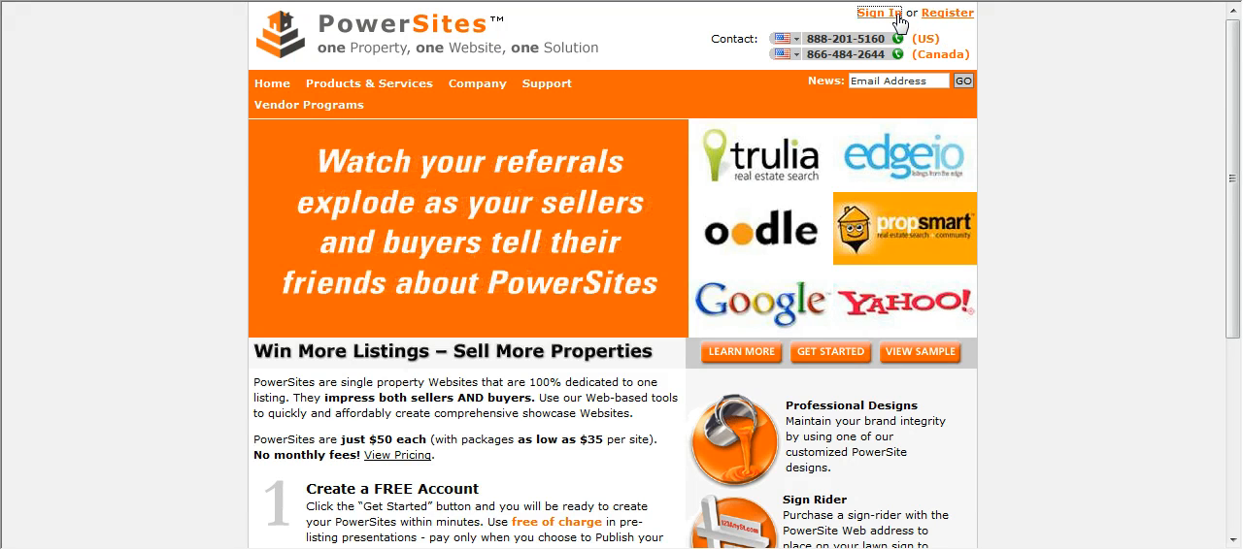
- Reach the Member Sign In box from the homepage's top-right Sign In link
click(877, 12)
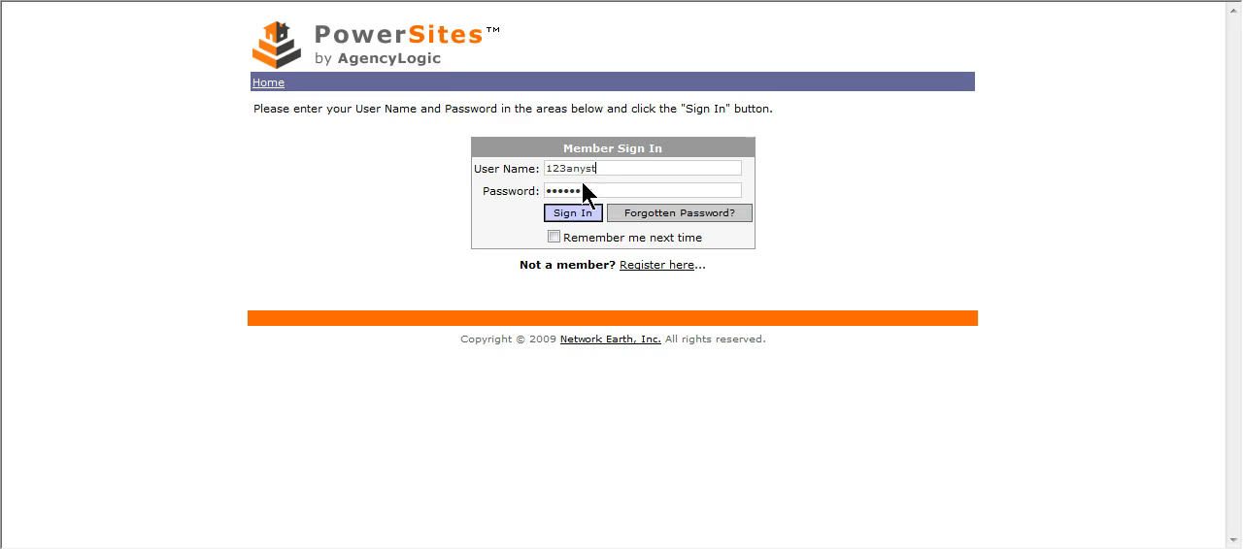
click(573, 211)
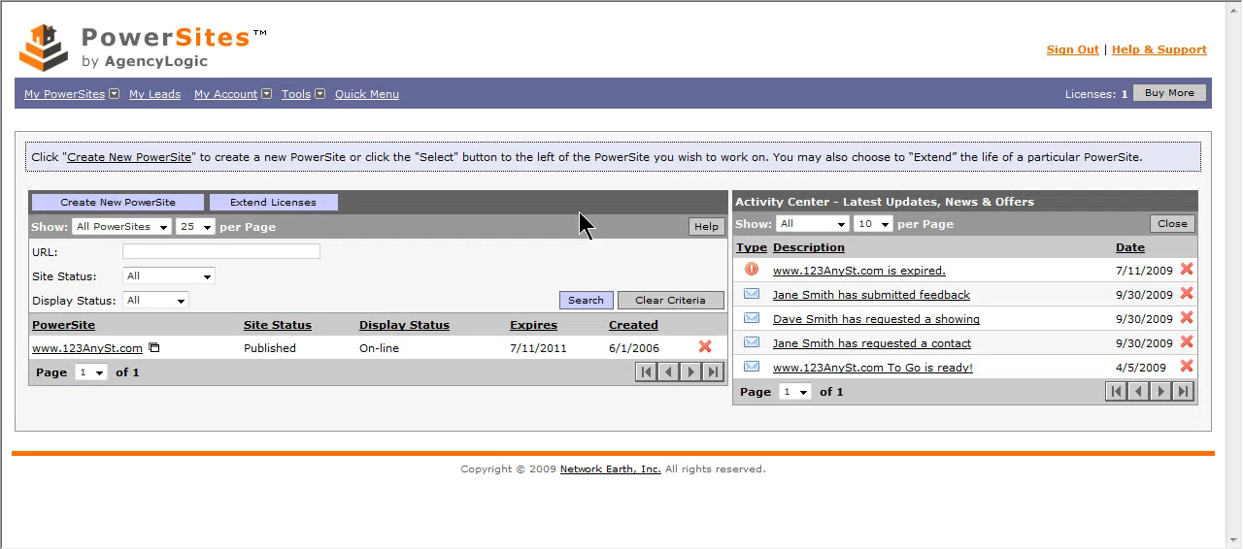
mouse_move(378, 183)
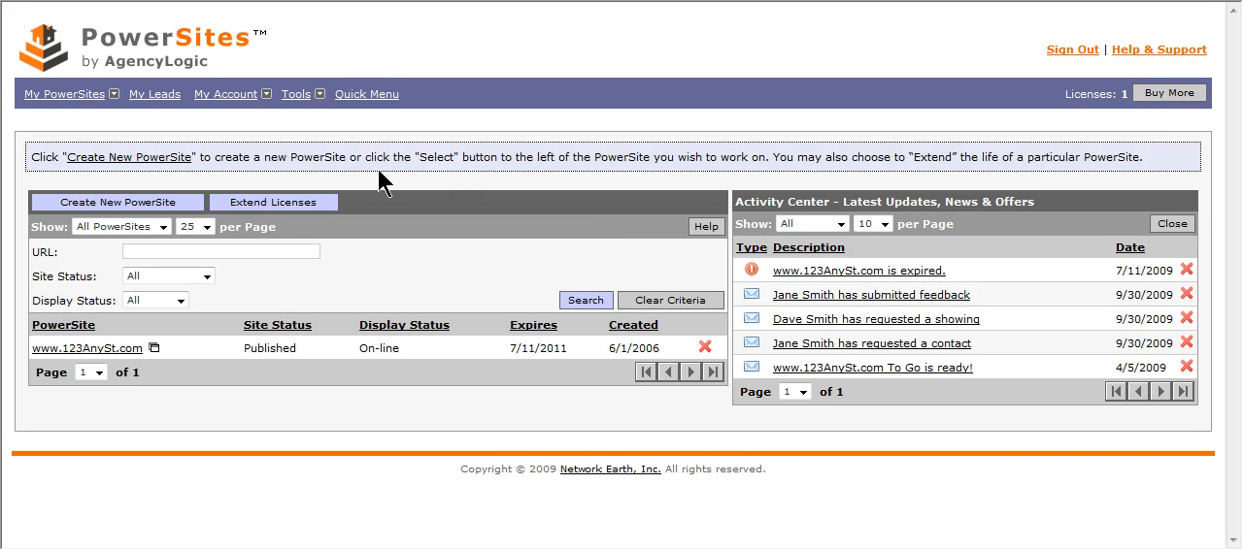
mouse_move(146, 378)
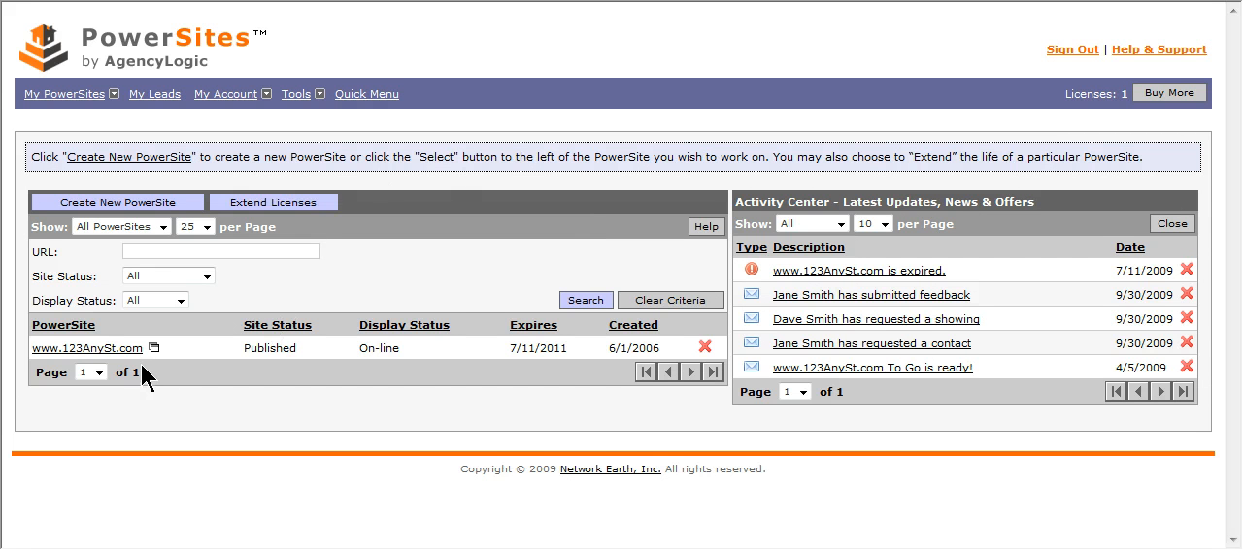
click(85, 349)
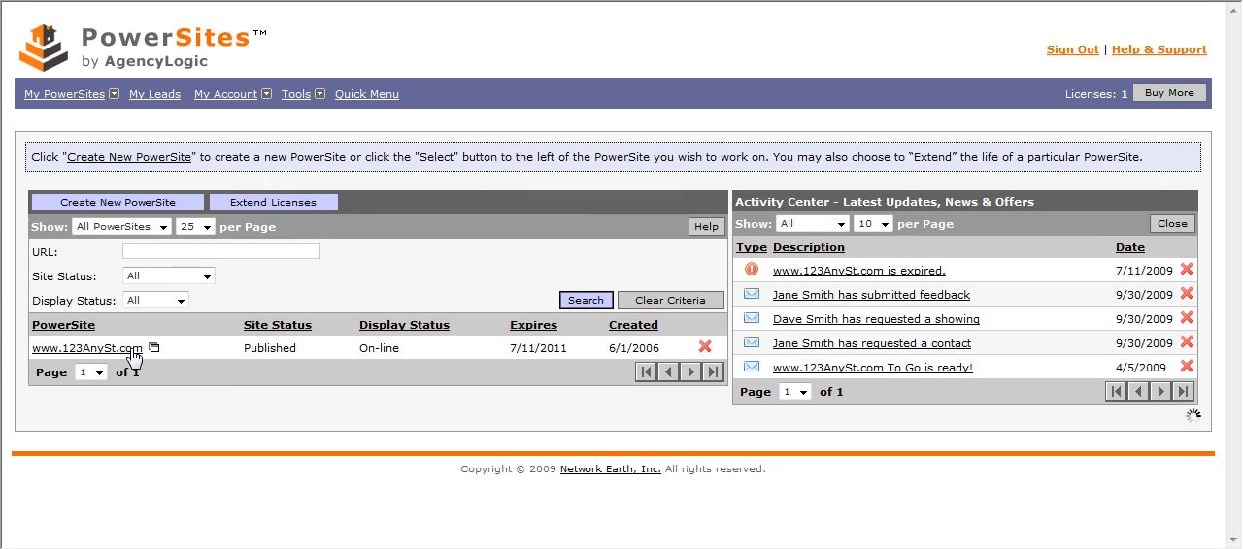
click(86, 349)
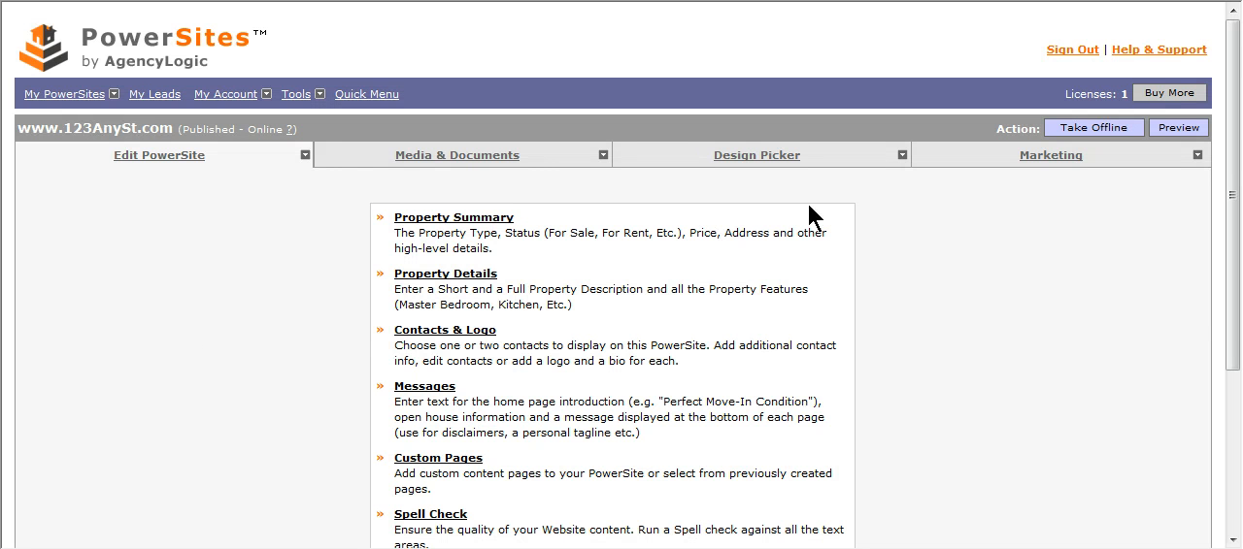
mouse_move(1058, 192)
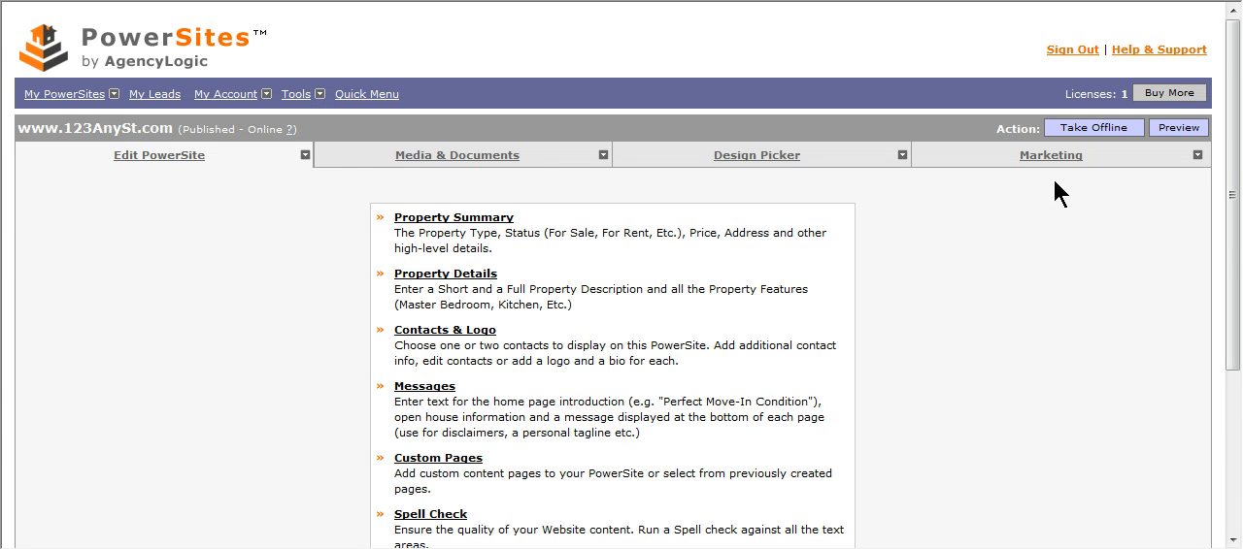
- Show the Marketing section with Lighthouse Marketing, statistics and email flyer tools
click(1050, 155)
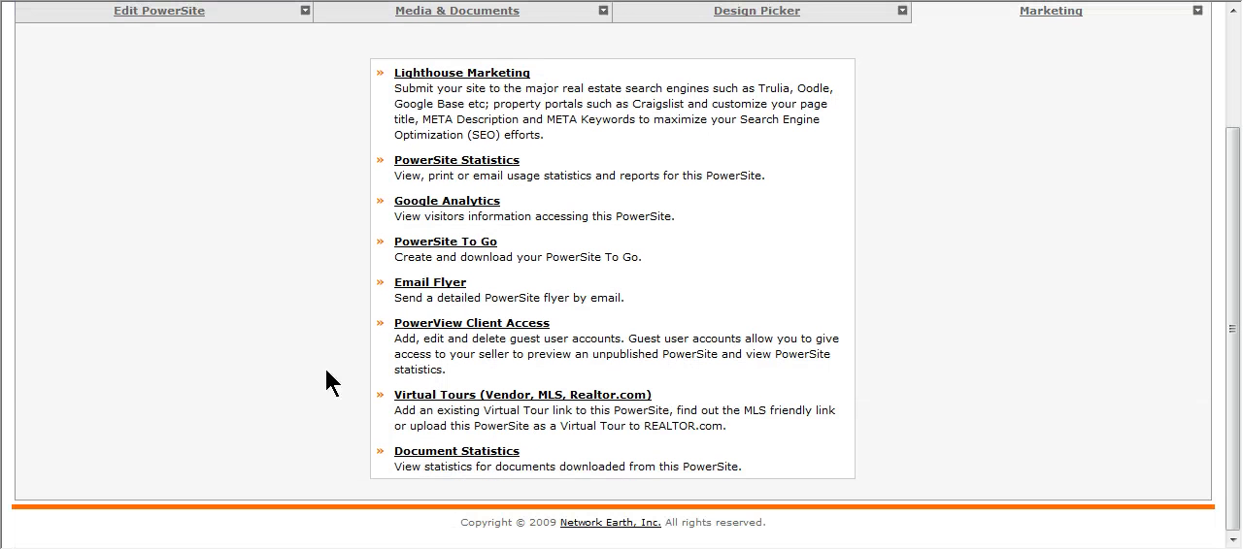
mouse_move(359, 408)
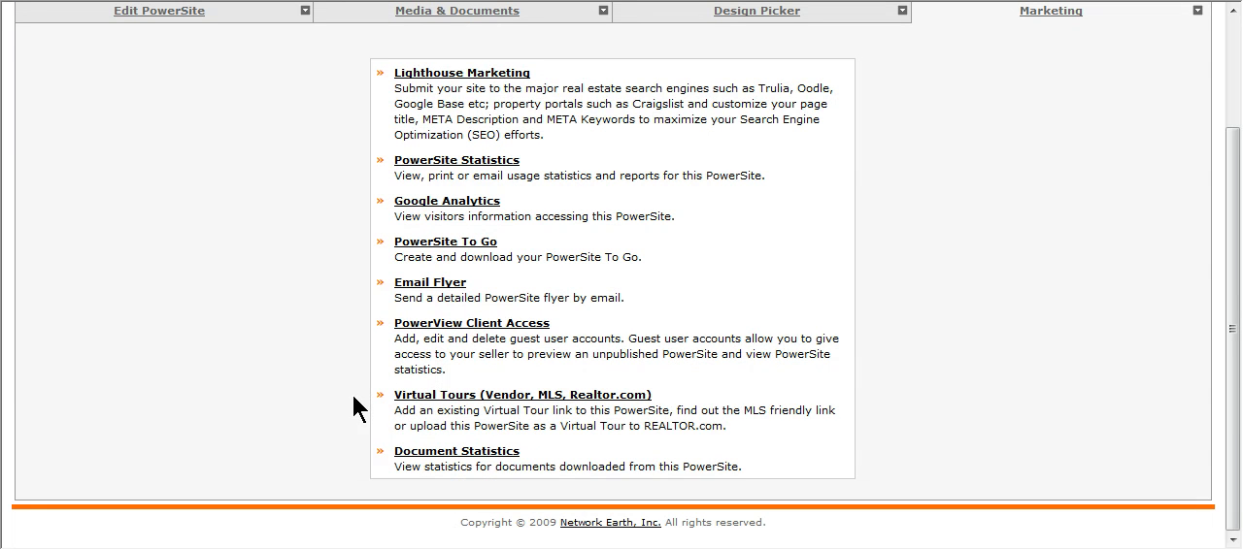
mouse_move(442, 400)
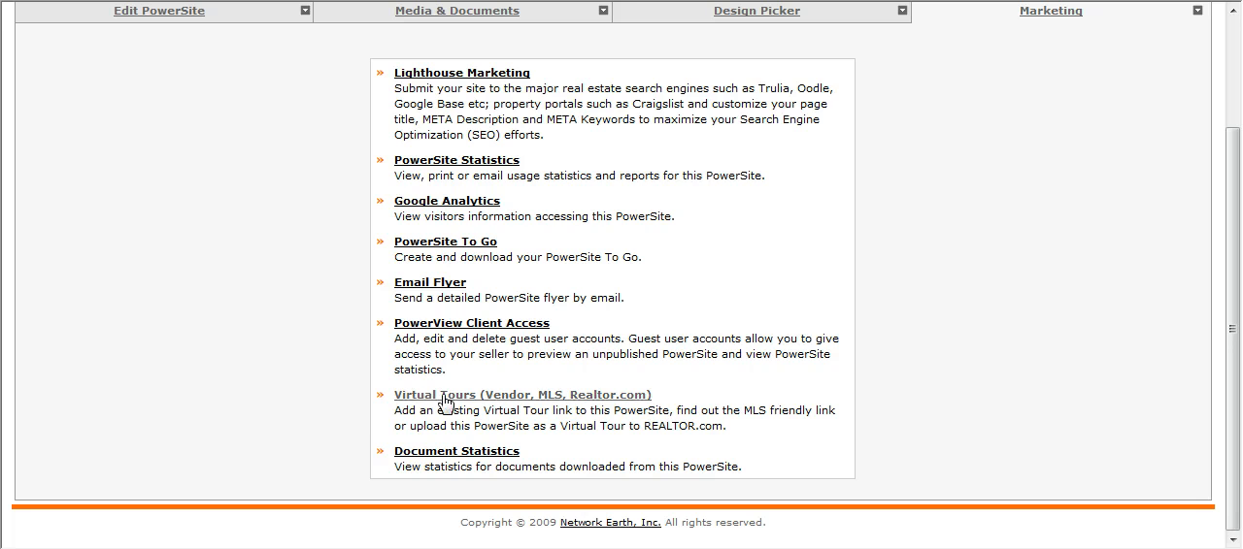
- Start 'Publish to Realtor.com' under Virtual Tours, reaching the MLS number 123456789 confirmation
click(520, 396)
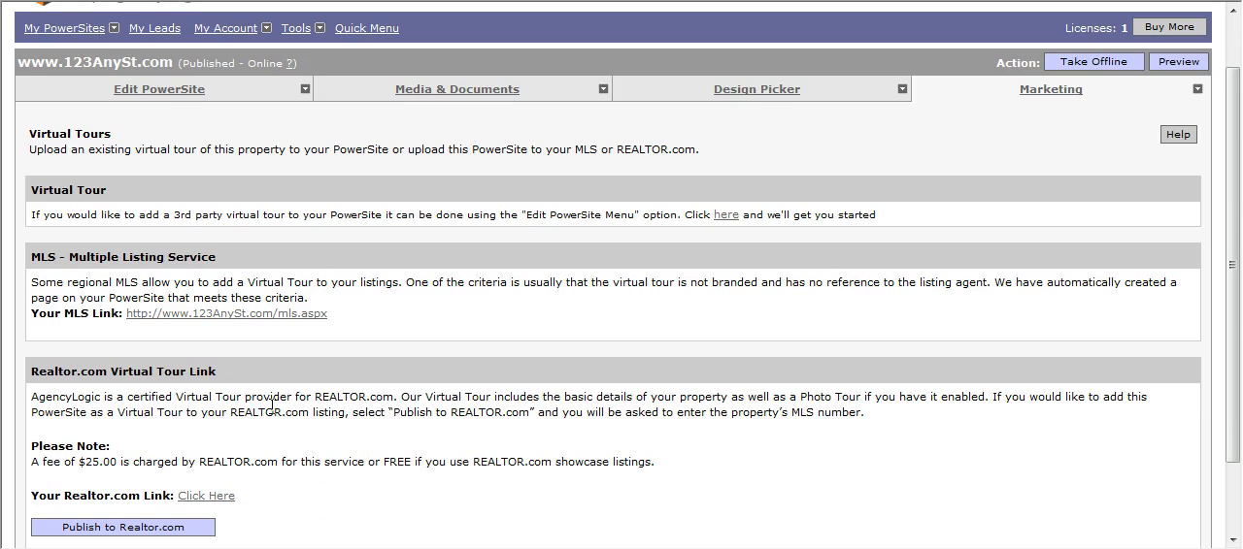
mouse_move(184, 466)
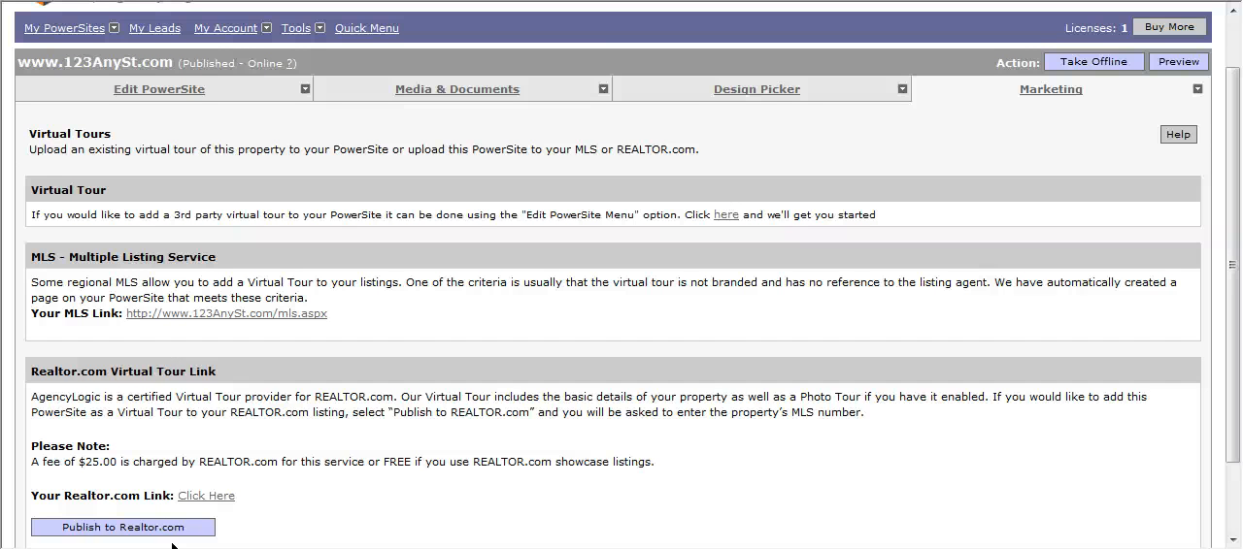
click(123, 528)
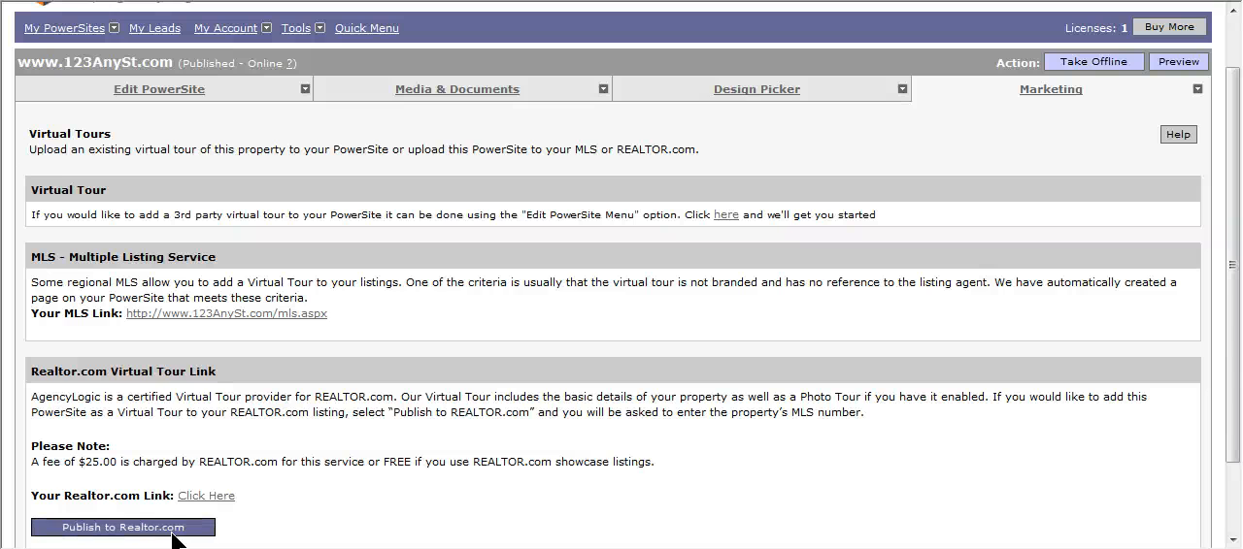
click(121, 528)
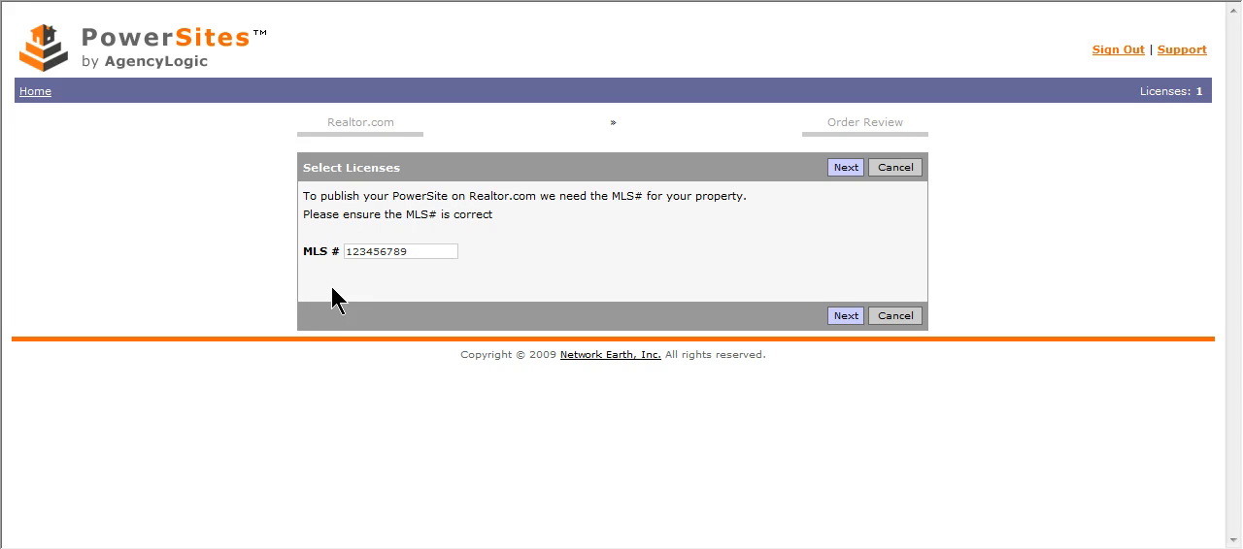
mouse_move(843, 357)
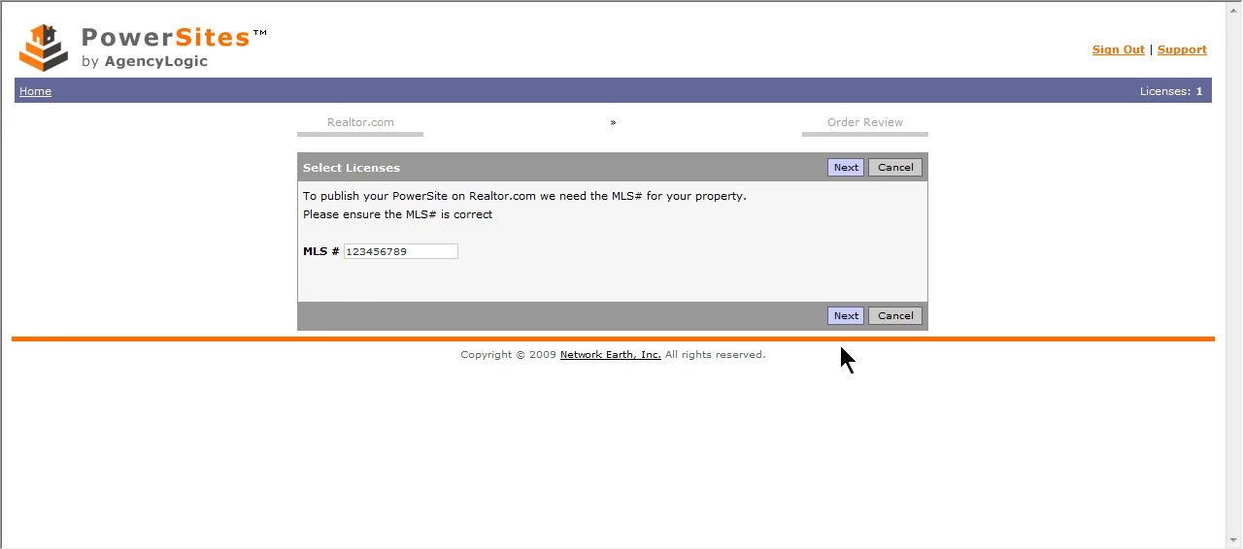